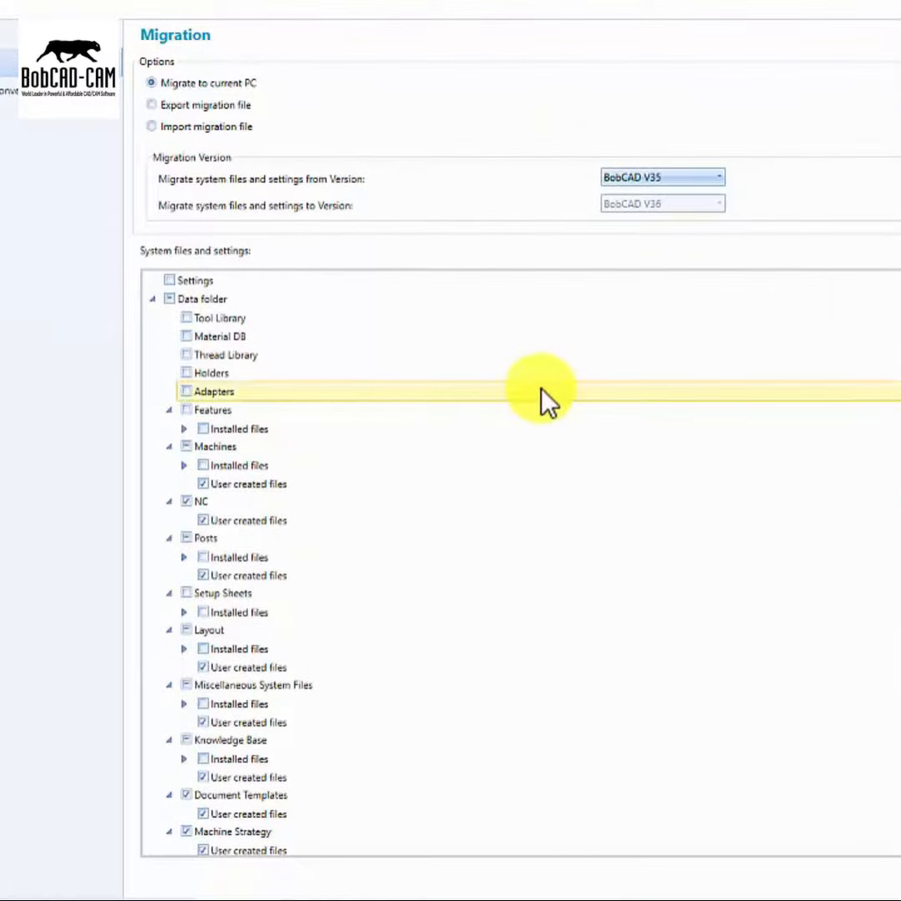
pyautogui.moveTo(528, 113)
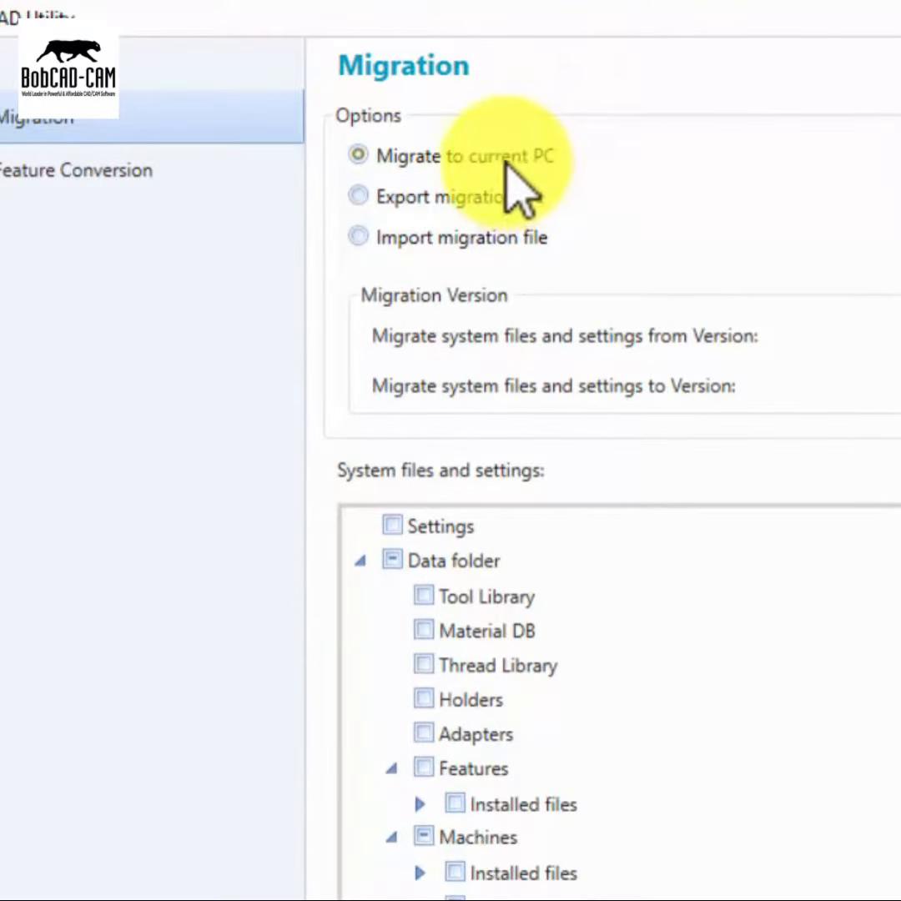
# Cycle through the migration modes and settle on migrating onto the current PC.
pyautogui.click(357, 195)
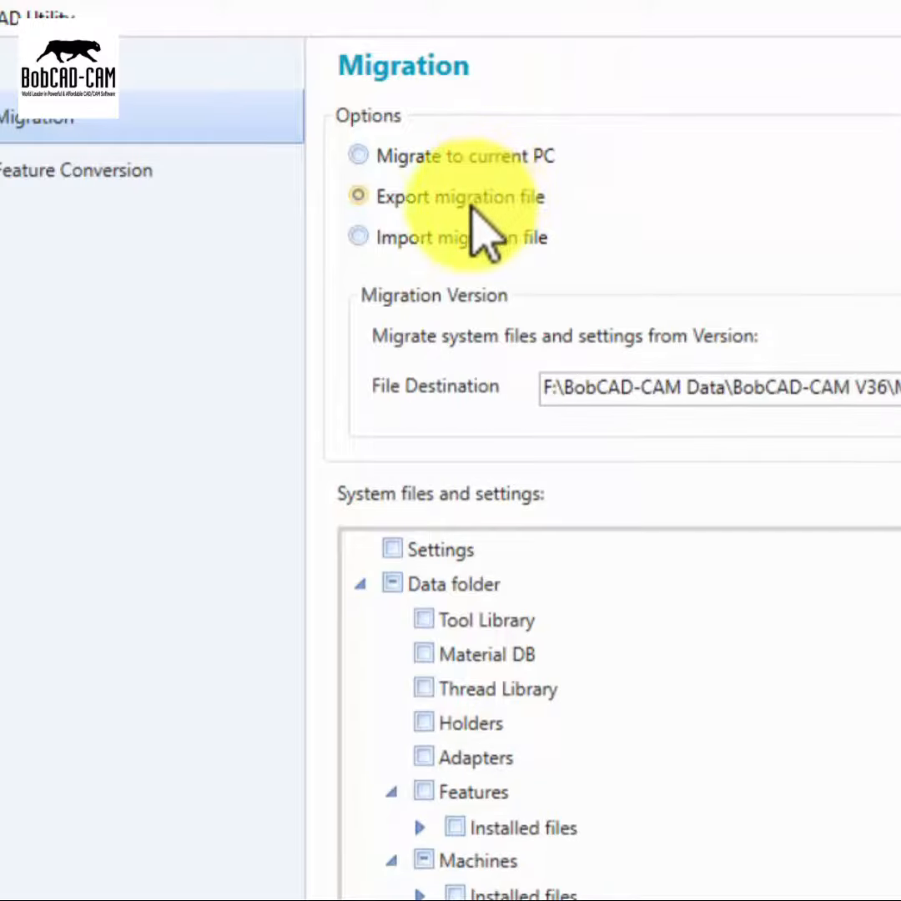
pyautogui.click(357, 237)
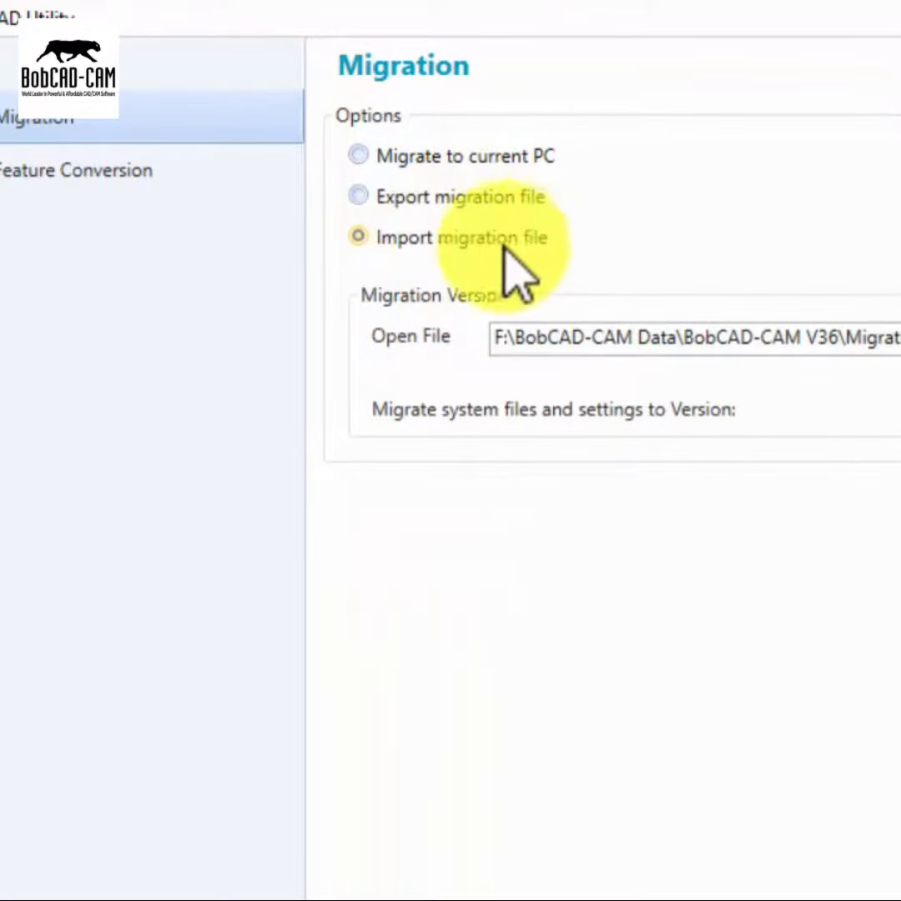
pyautogui.click(358, 197)
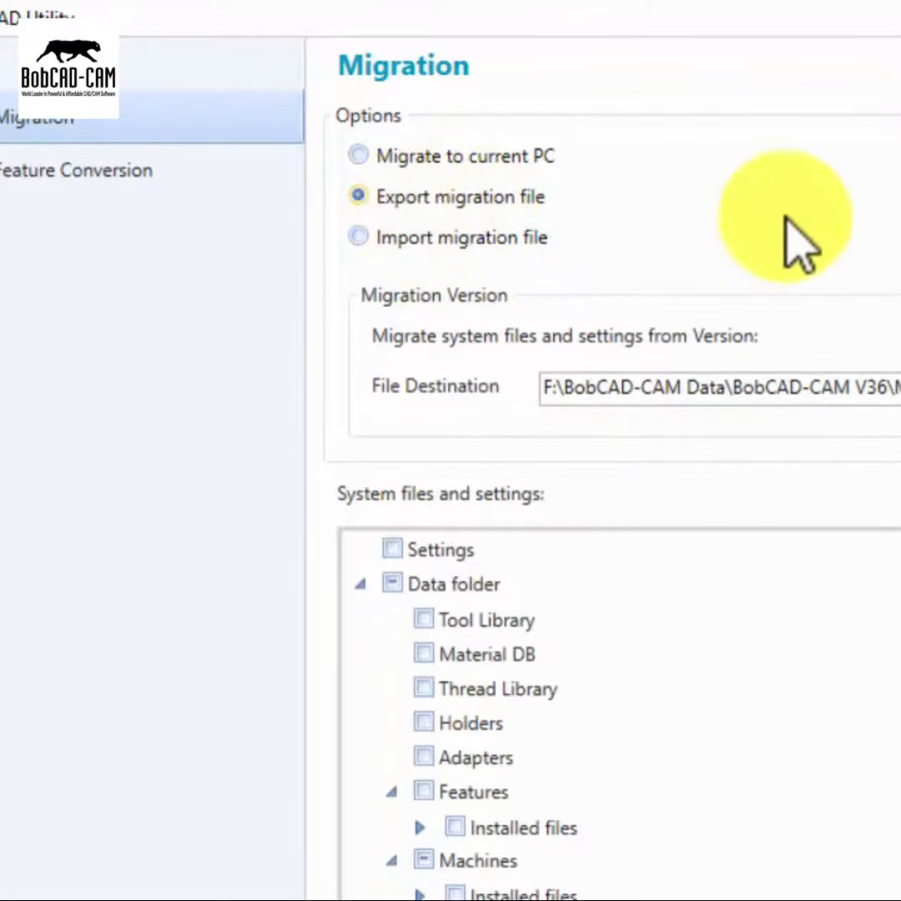
pyautogui.click(355, 156)
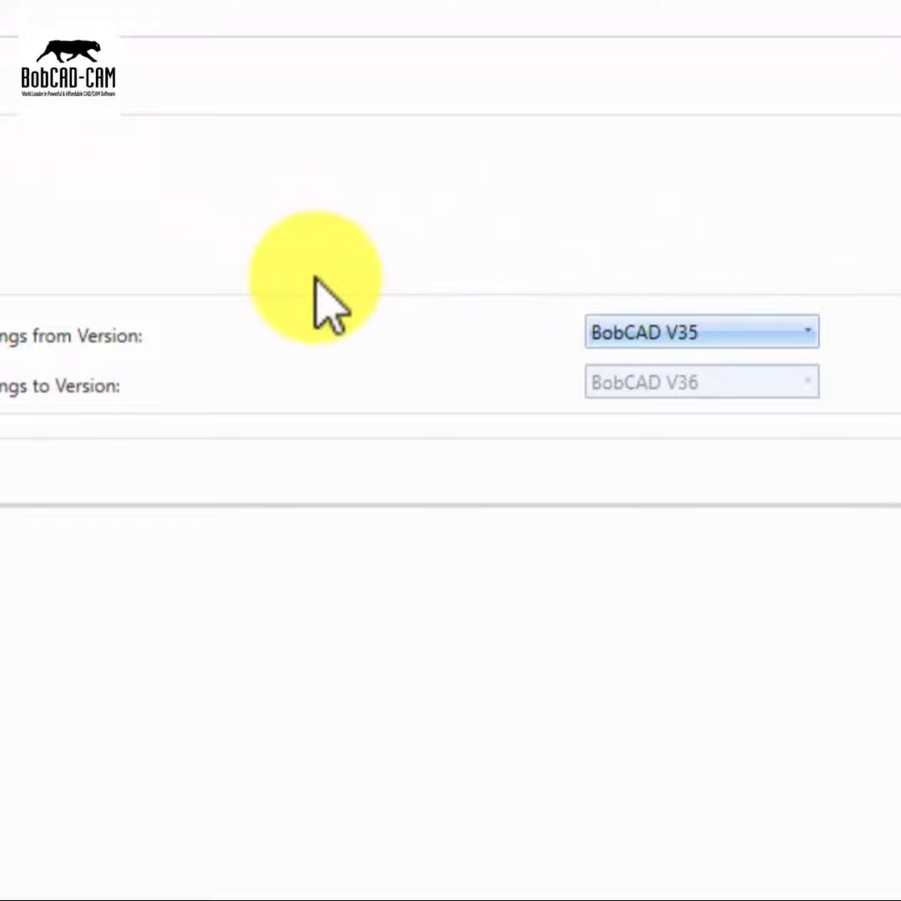
pyautogui.moveTo(437, 254)
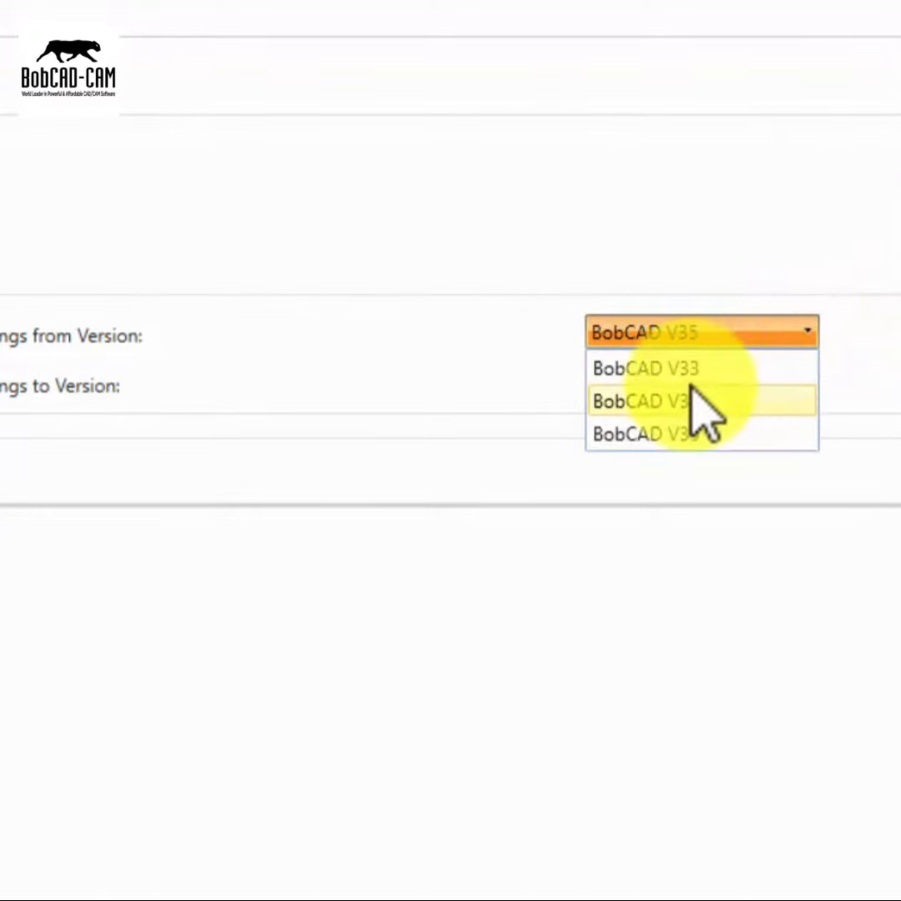
# Choose BobCAD V35 as source and include Settings and the Tool Library.
pyautogui.click(651, 401)
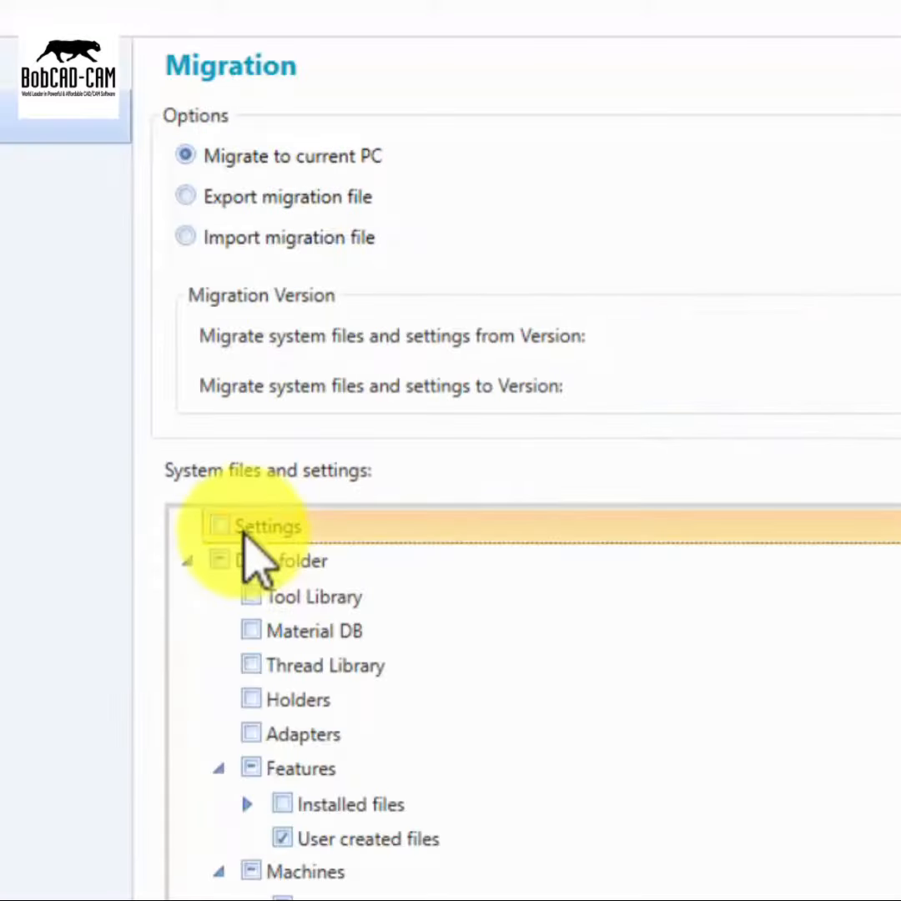
pyautogui.click(220, 526)
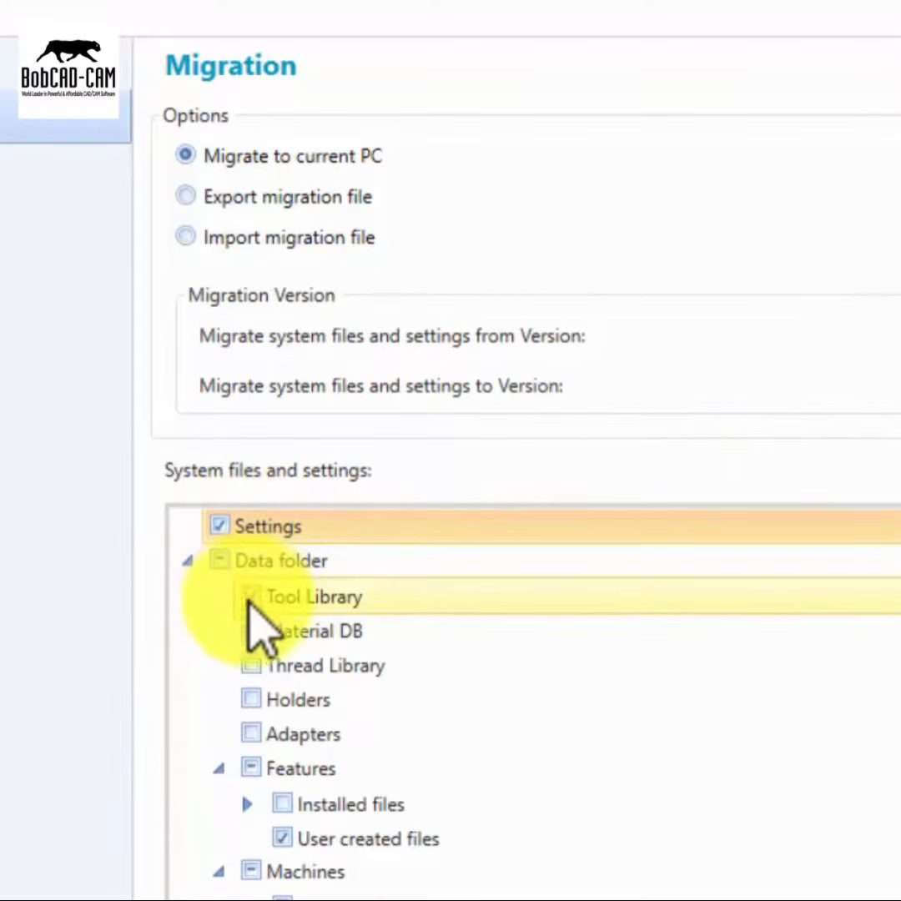
pyautogui.click(252, 597)
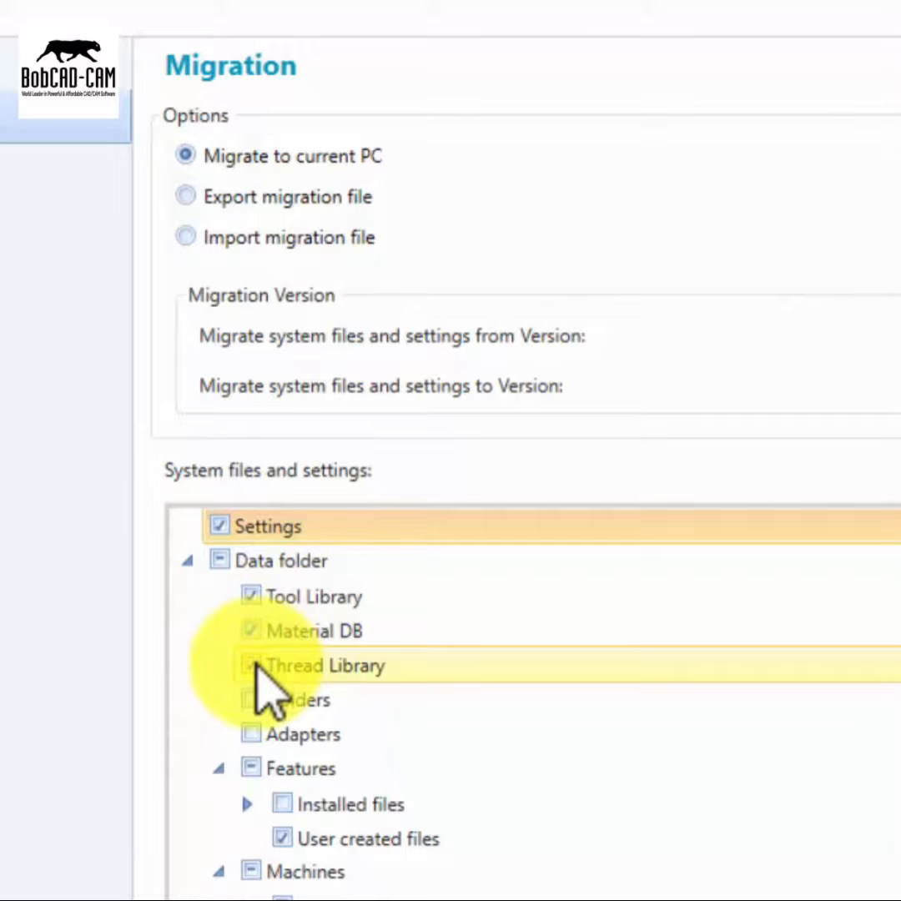